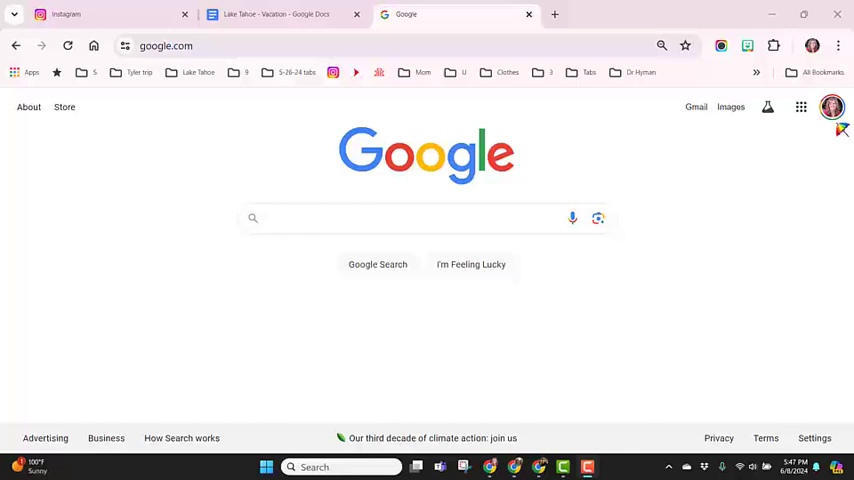
mouse_move(844, 126)
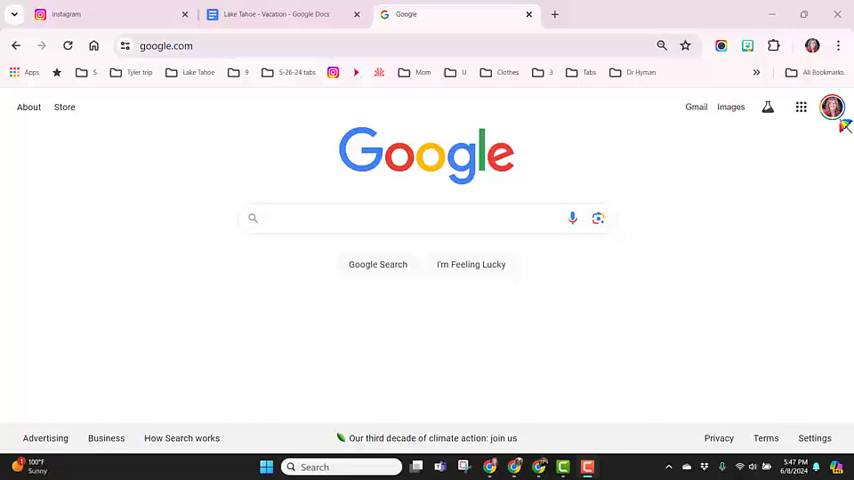
mouse_move(844, 72)
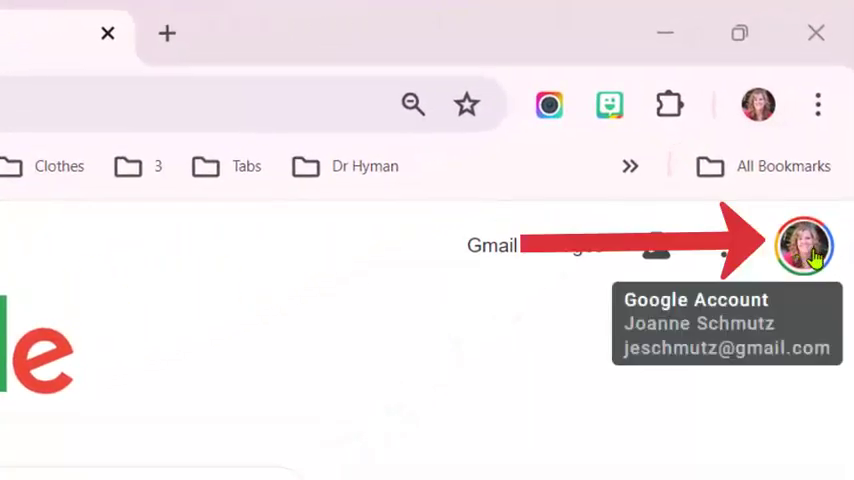
Show the signed-in Google account panel from the avatar on the Google homepage.
click(804, 244)
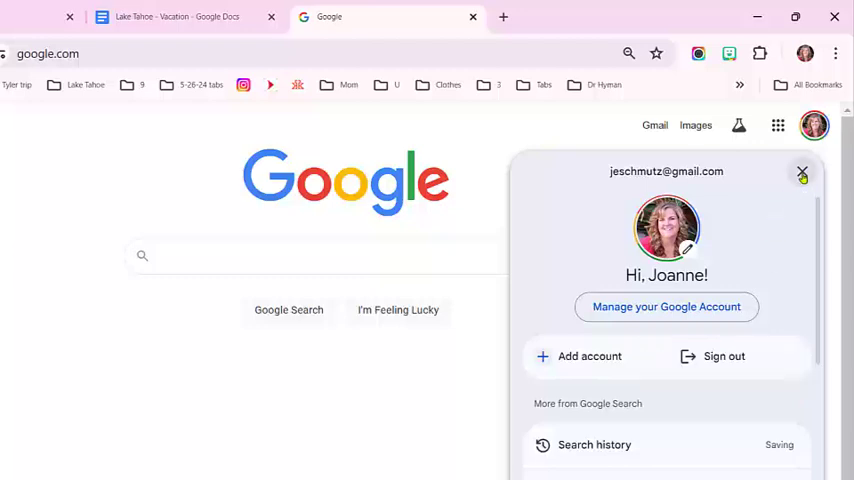
Dismiss the account panel and reveal the Other profiles list in the Chrome profile menu.
click(802, 172)
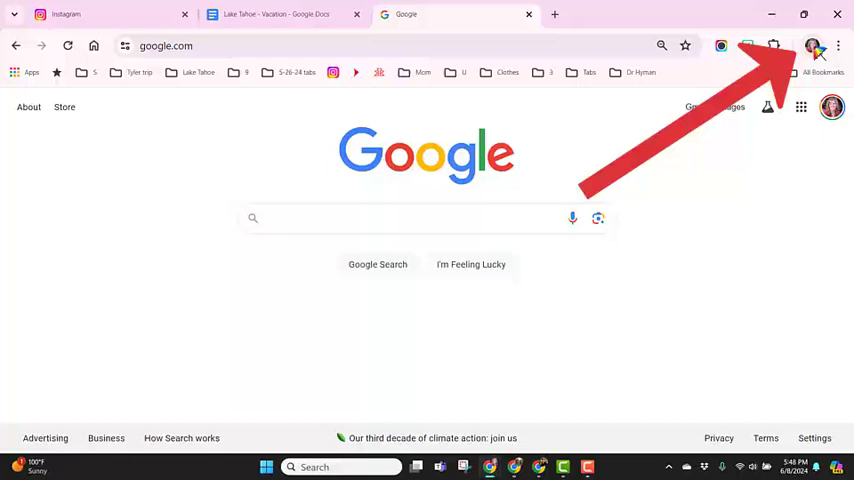
mouse_move(816, 48)
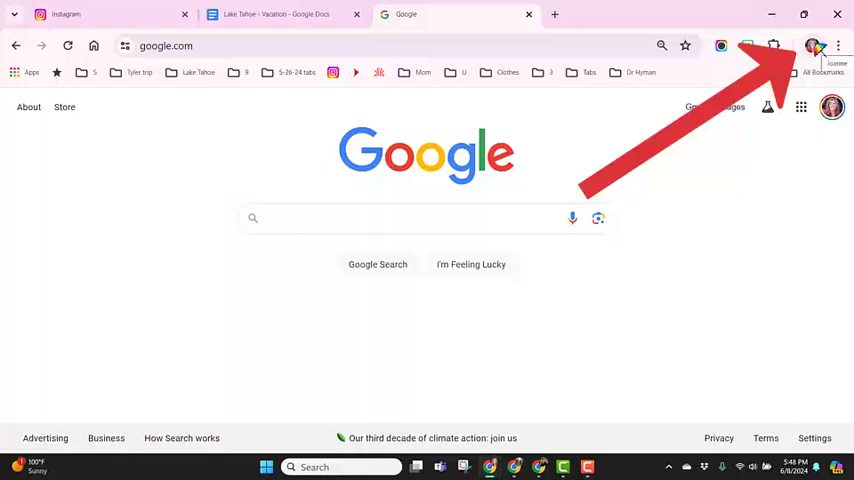
click(812, 46)
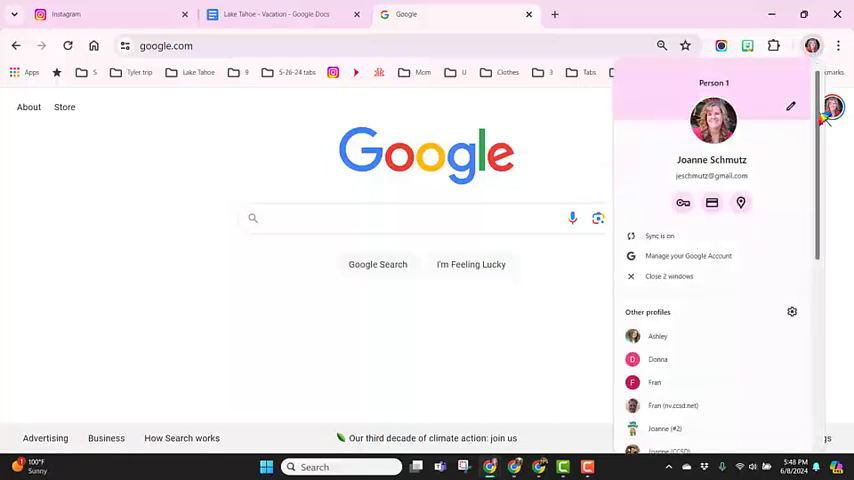
scroll(down, 3)
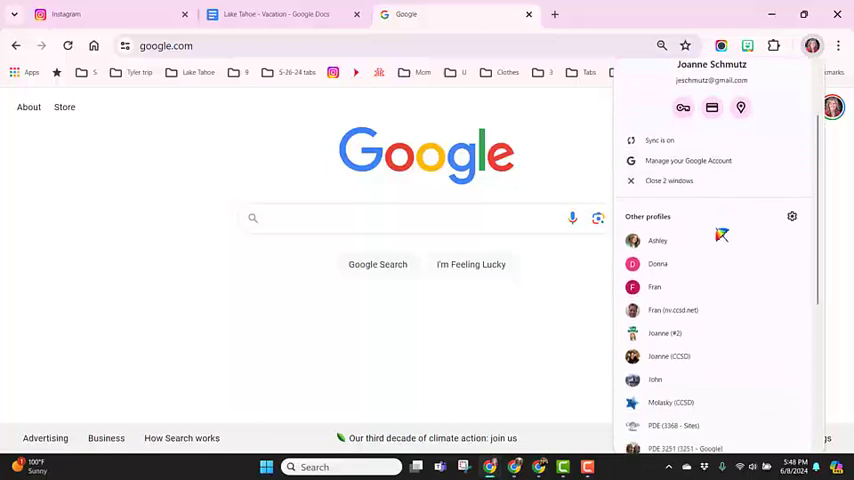
mouse_move(684, 356)
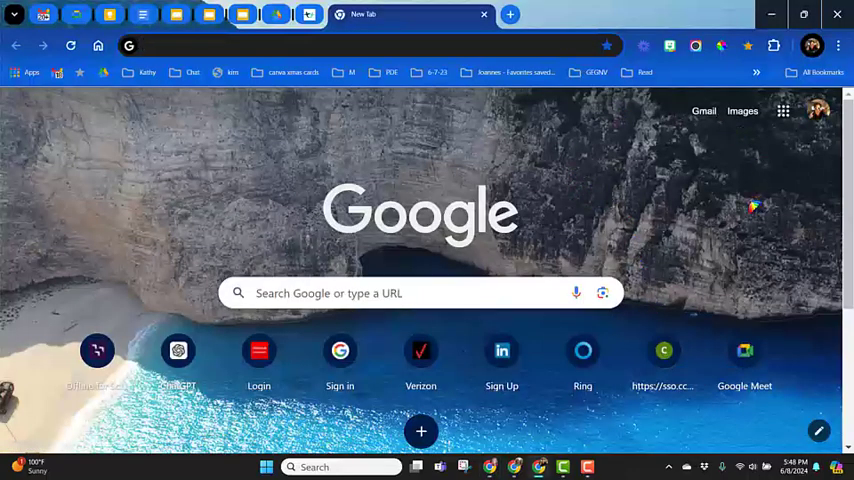
Bring the original pink-themed profile window in front of the new dark-themed one.
click(812, 44)
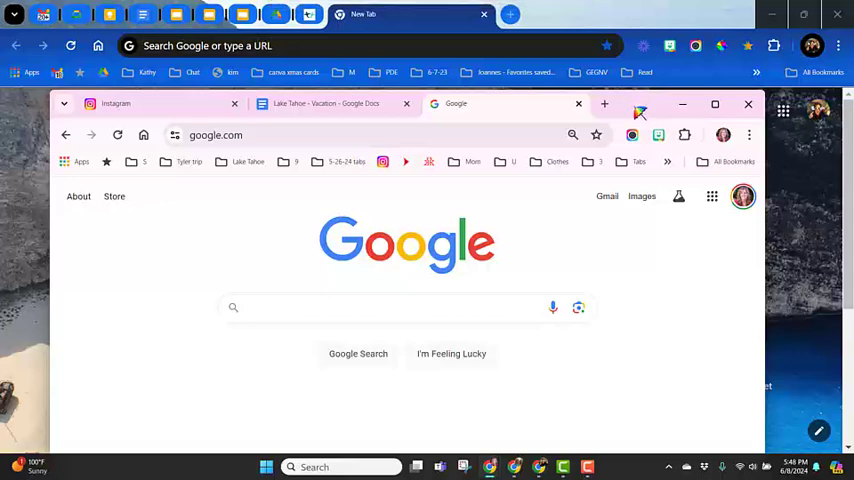
mouse_move(632, 114)
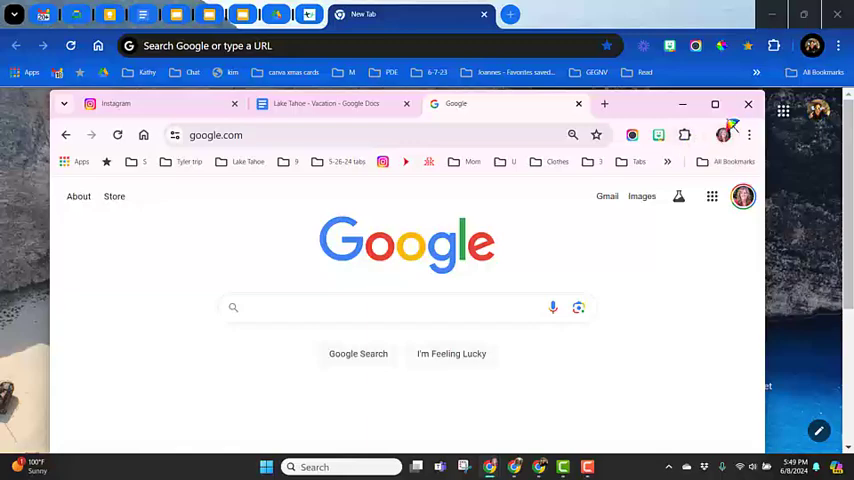
Maximize the original window and list the Chrome profiles with Guest and Add options.
click(716, 104)
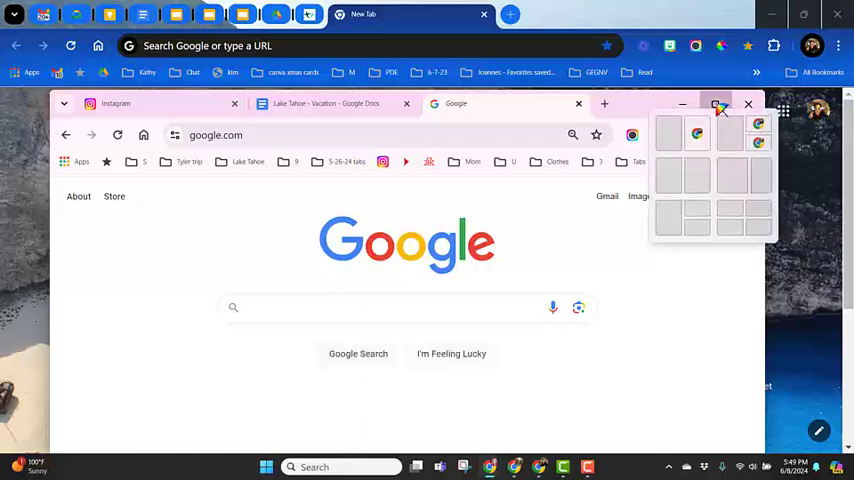
click(718, 104)
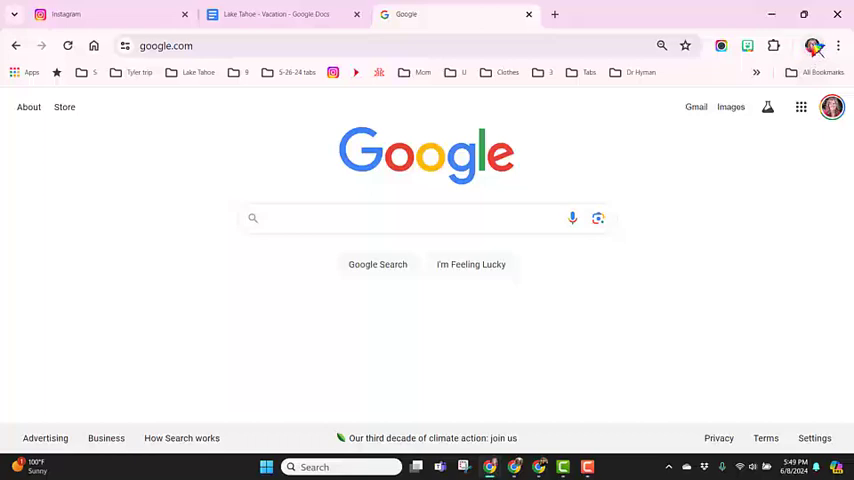
click(832, 108)
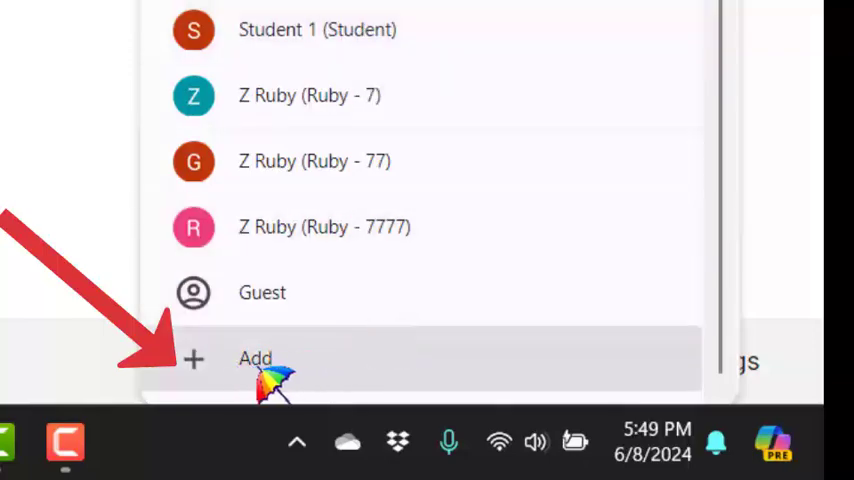
Add a new Chrome profile and choose Sign in on its setup screen.
click(256, 358)
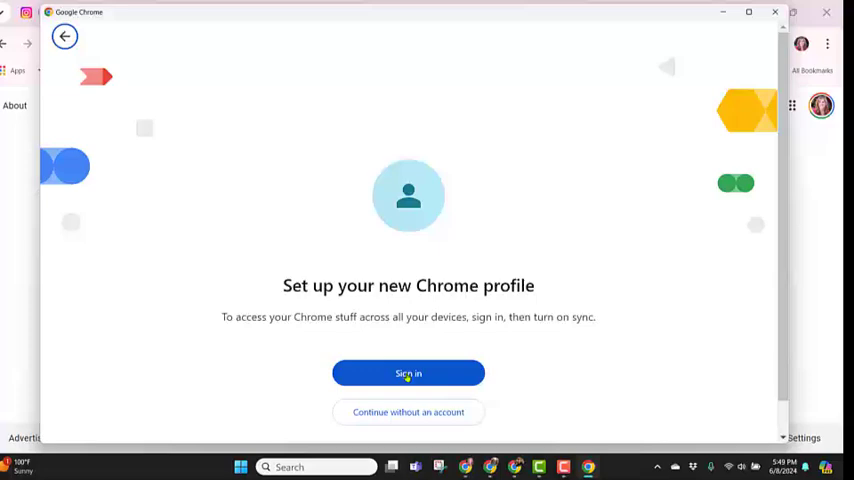
click(408, 372)
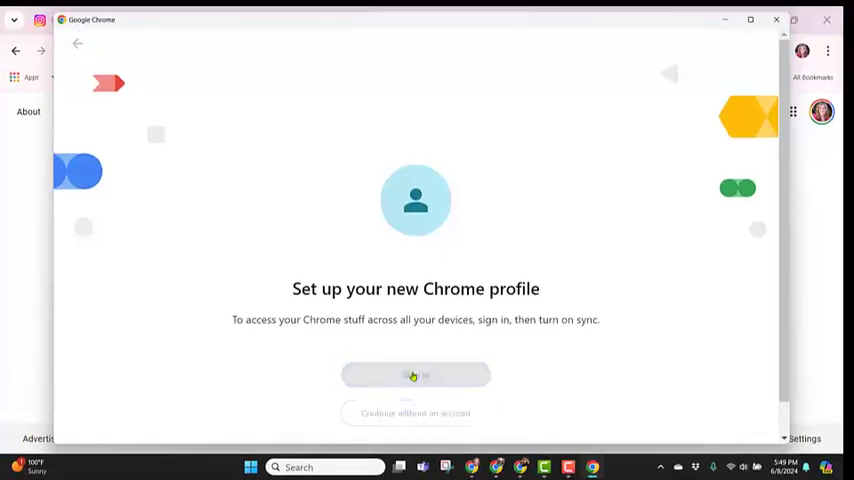
click(416, 376)
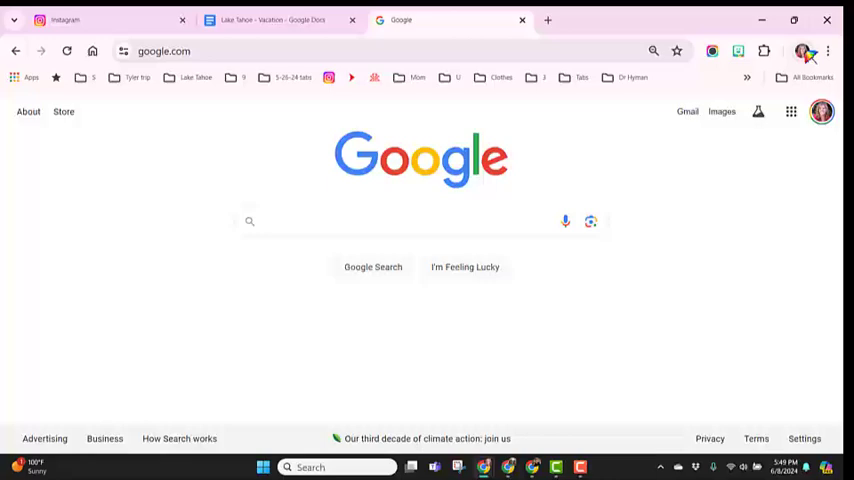
click(802, 52)
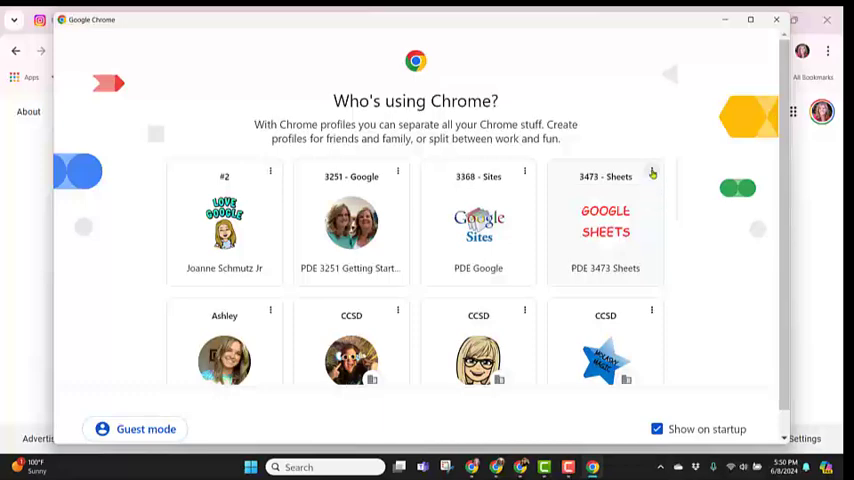
click(652, 176)
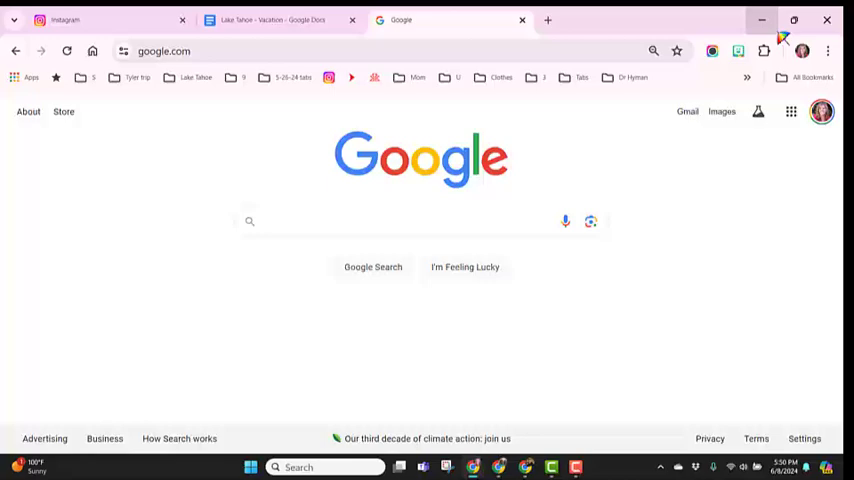
mouse_move(820, 112)
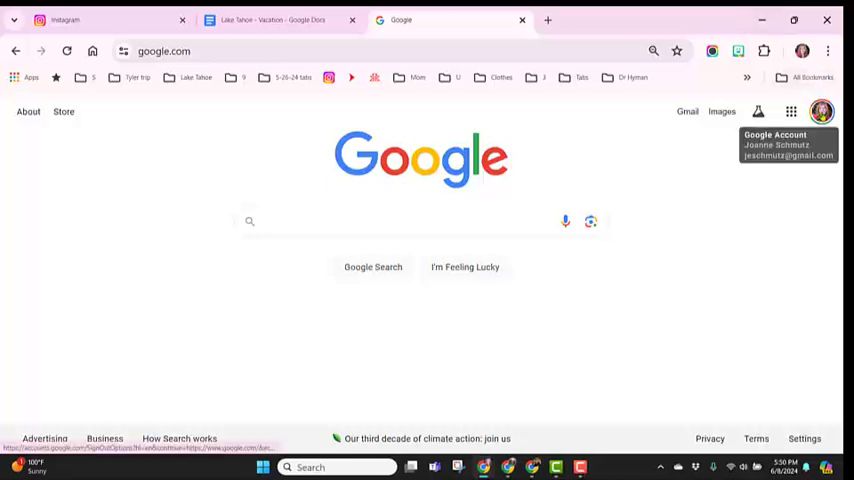
Show the signed-in Google account panel again over the Google homepage.
click(820, 112)
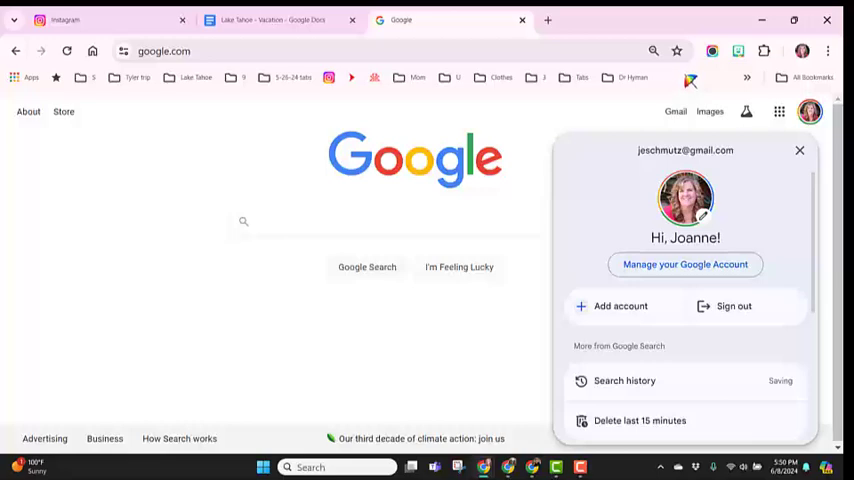
mouse_move(688, 88)
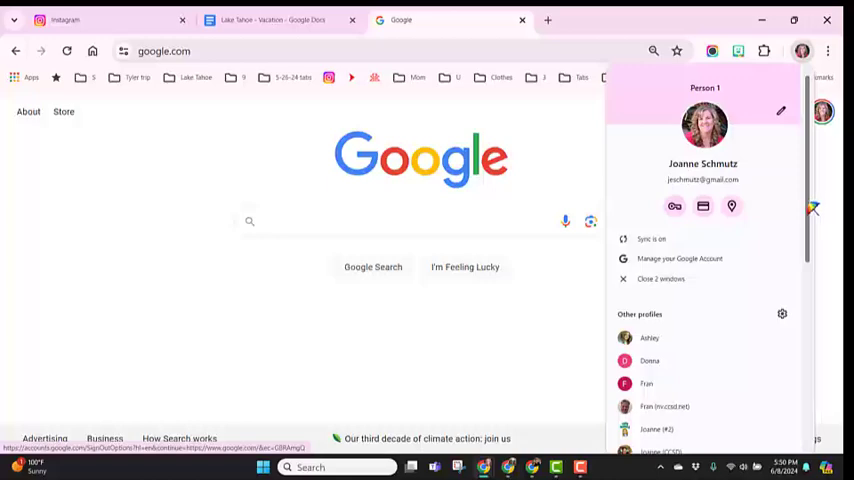
mouse_move(30, 342)
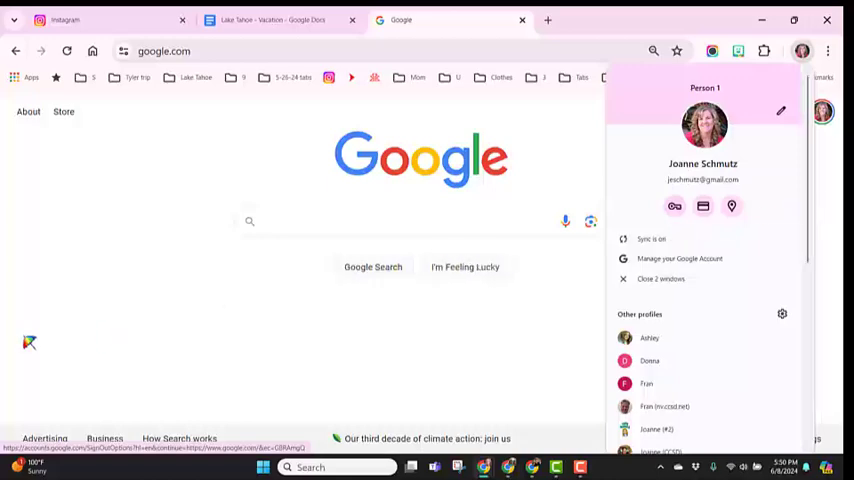